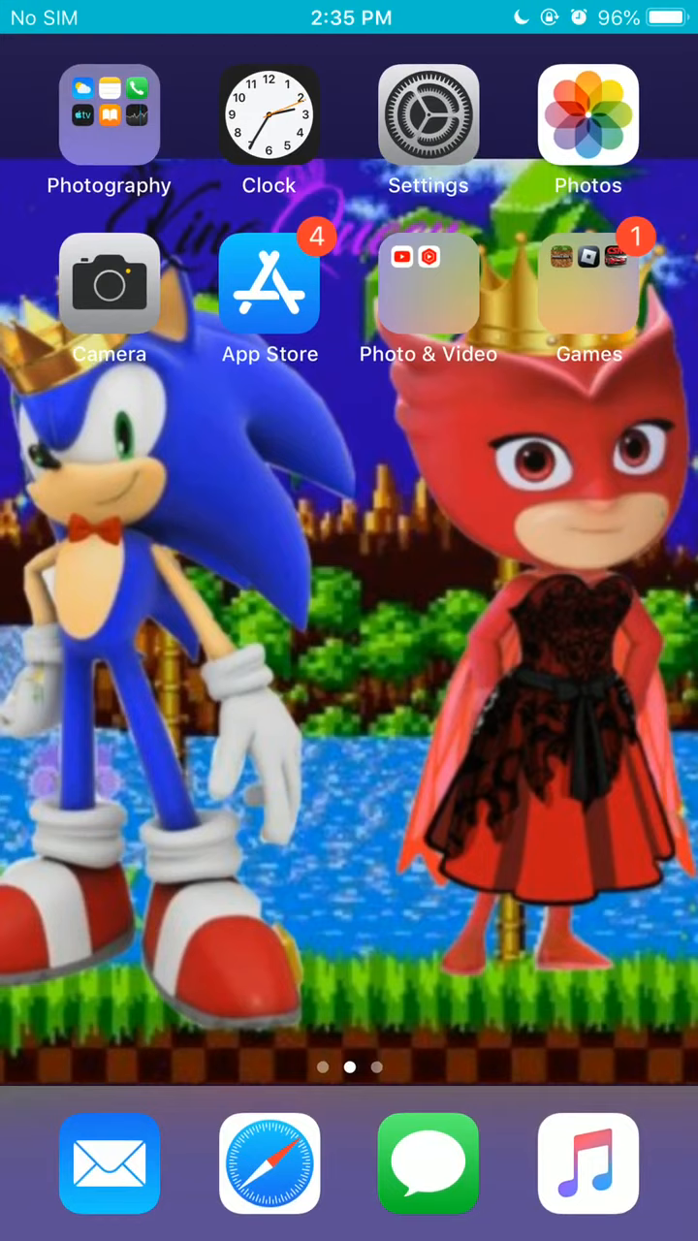
- Go into Settings > General > Accessibility
click(428, 115)
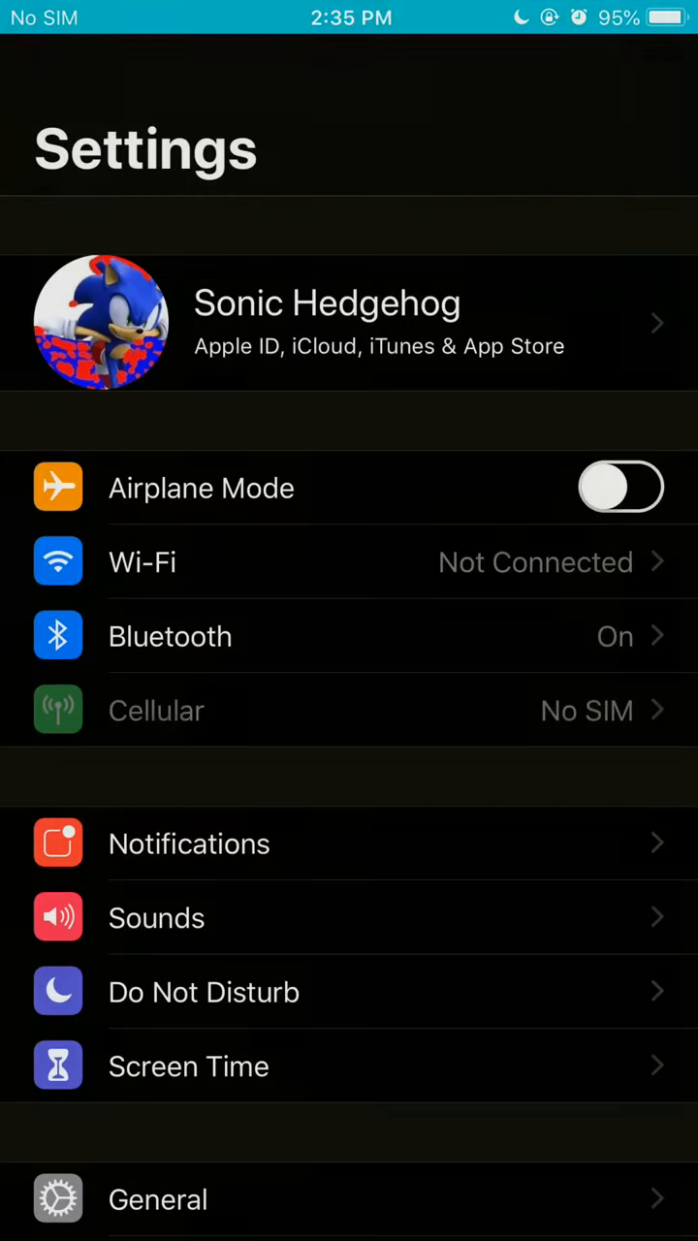
scroll(down, 3)
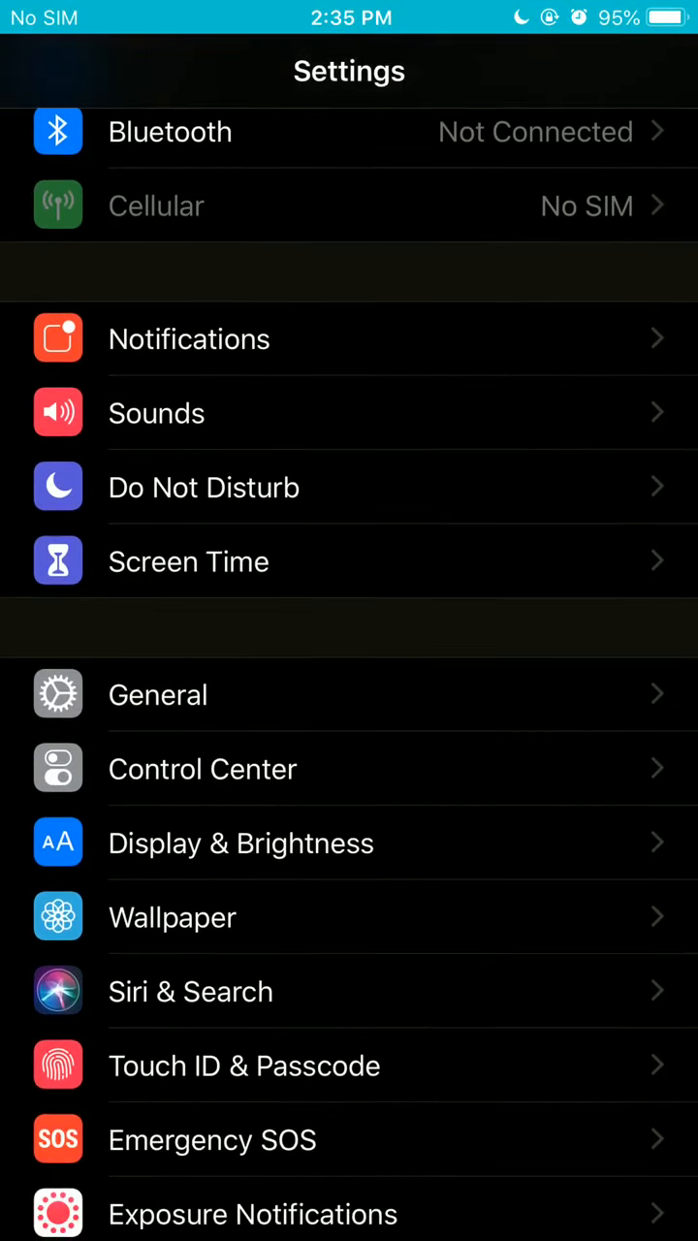
click(159, 694)
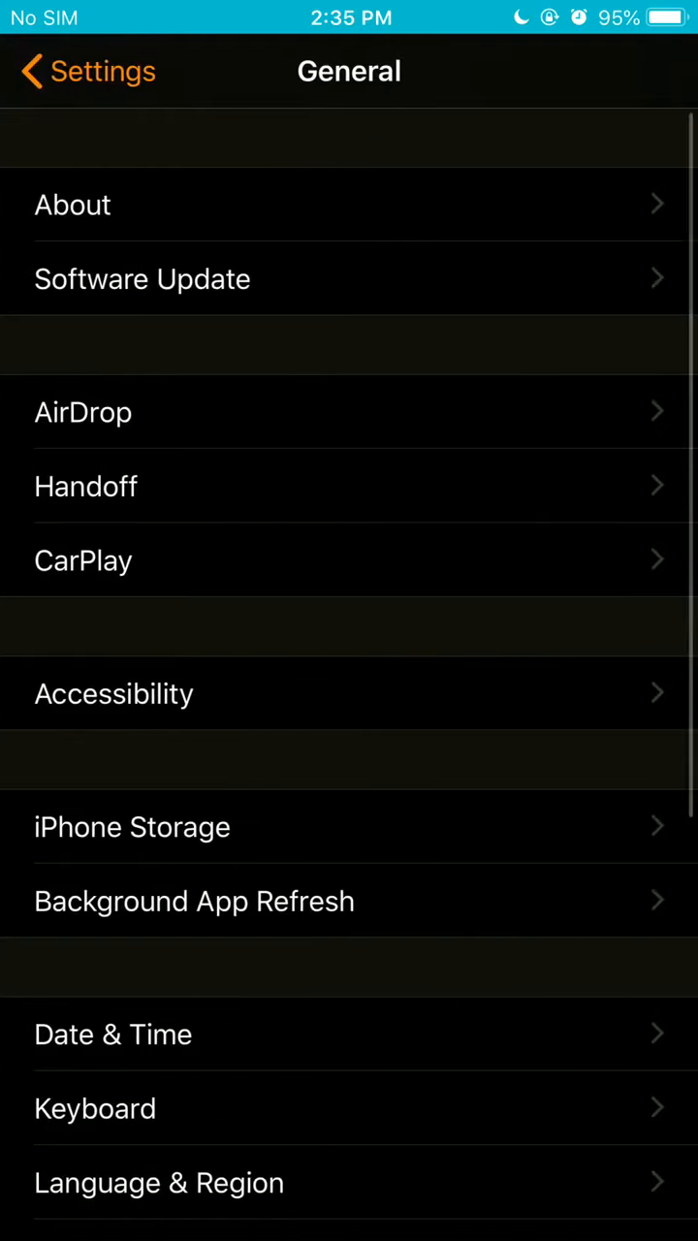
click(112, 694)
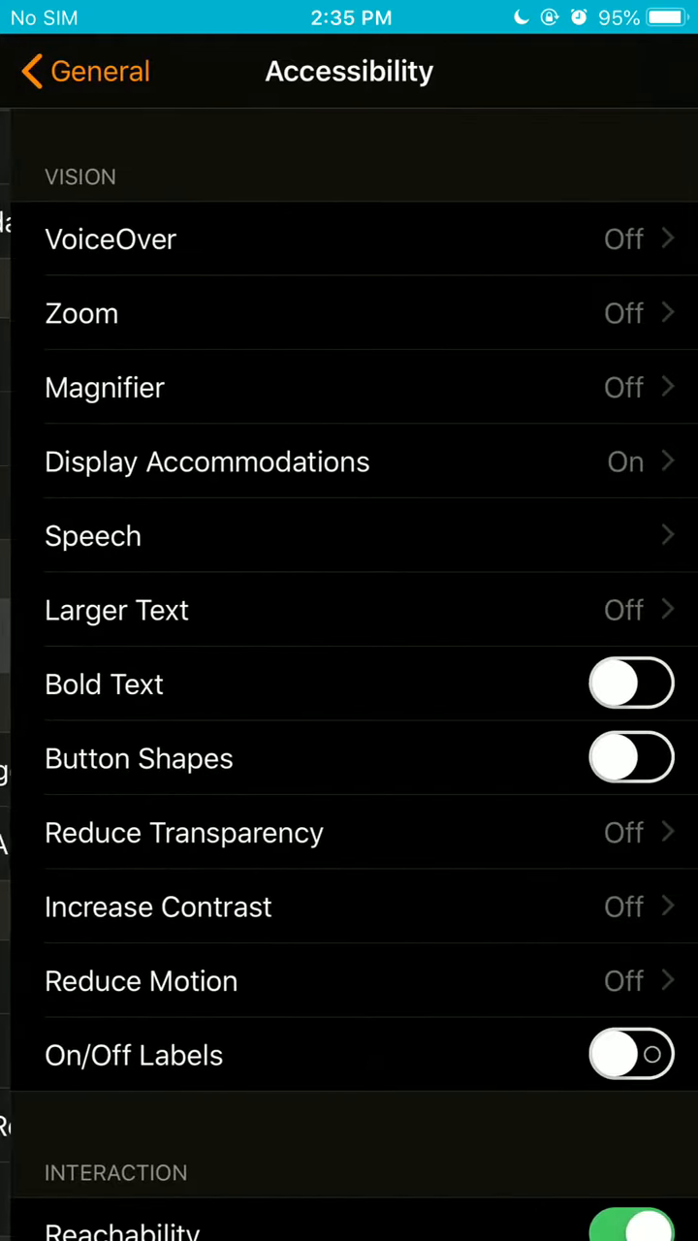
- Reach the Accessibility Shortcut page listing the triple-click Home options
scroll(down, 3)
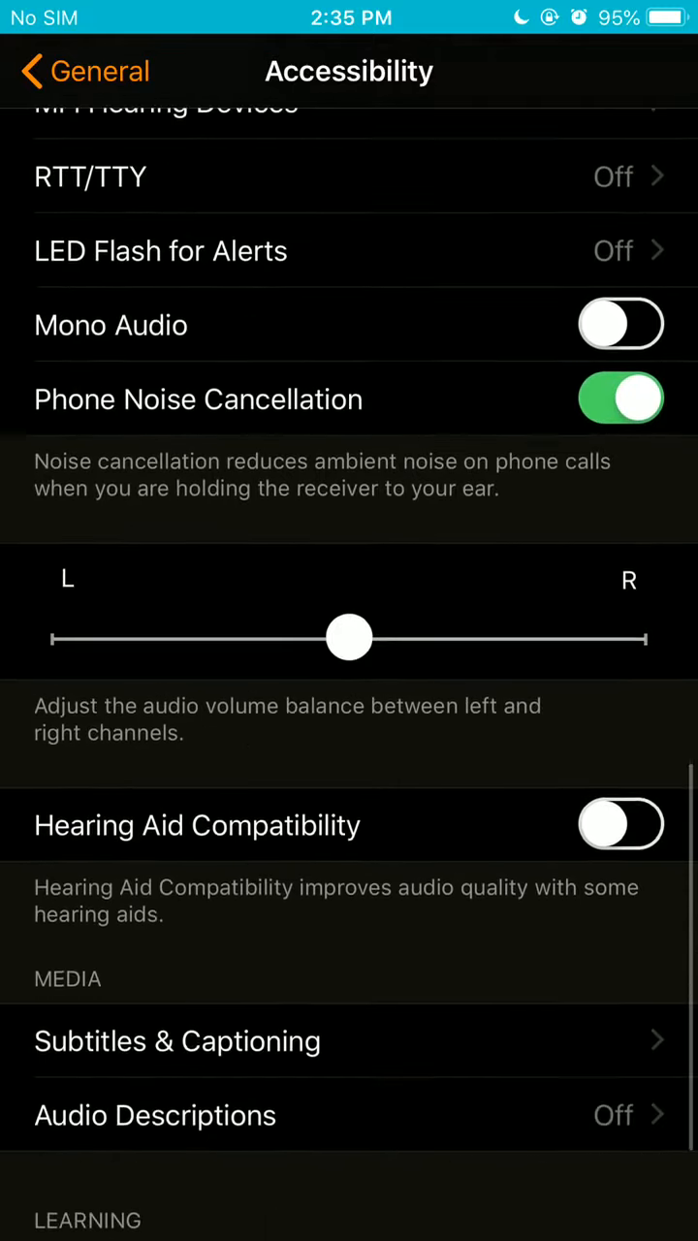
scroll(down, 3)
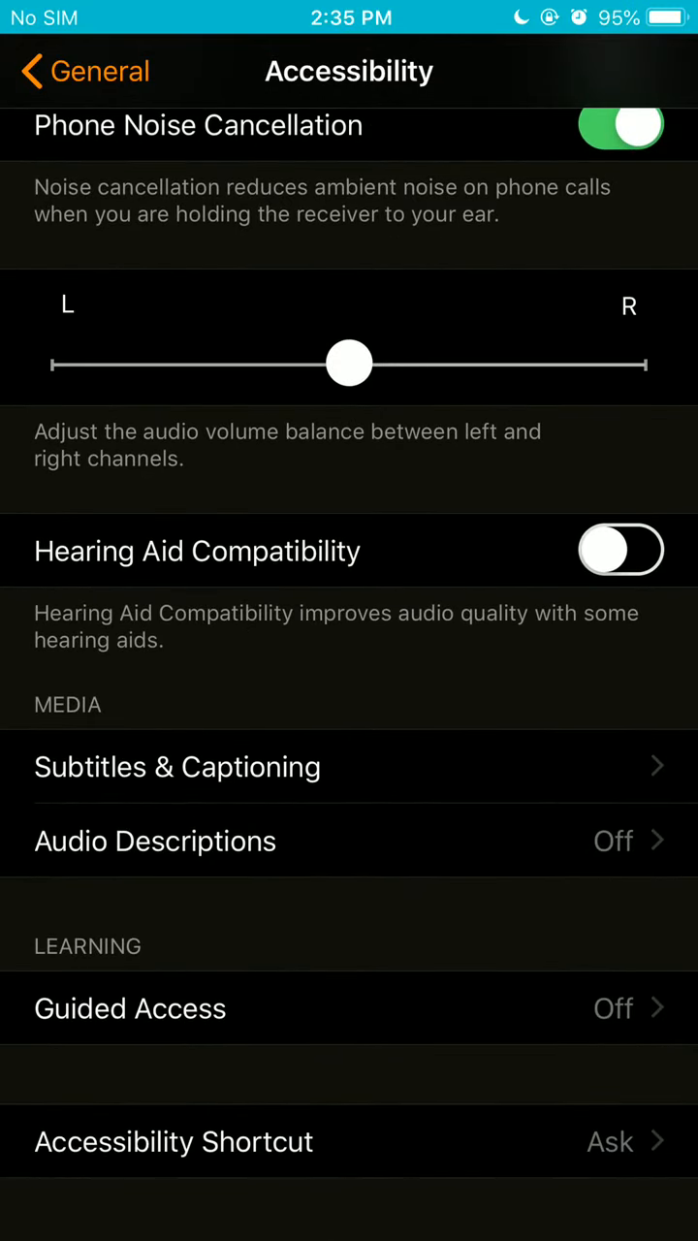
click(174, 1140)
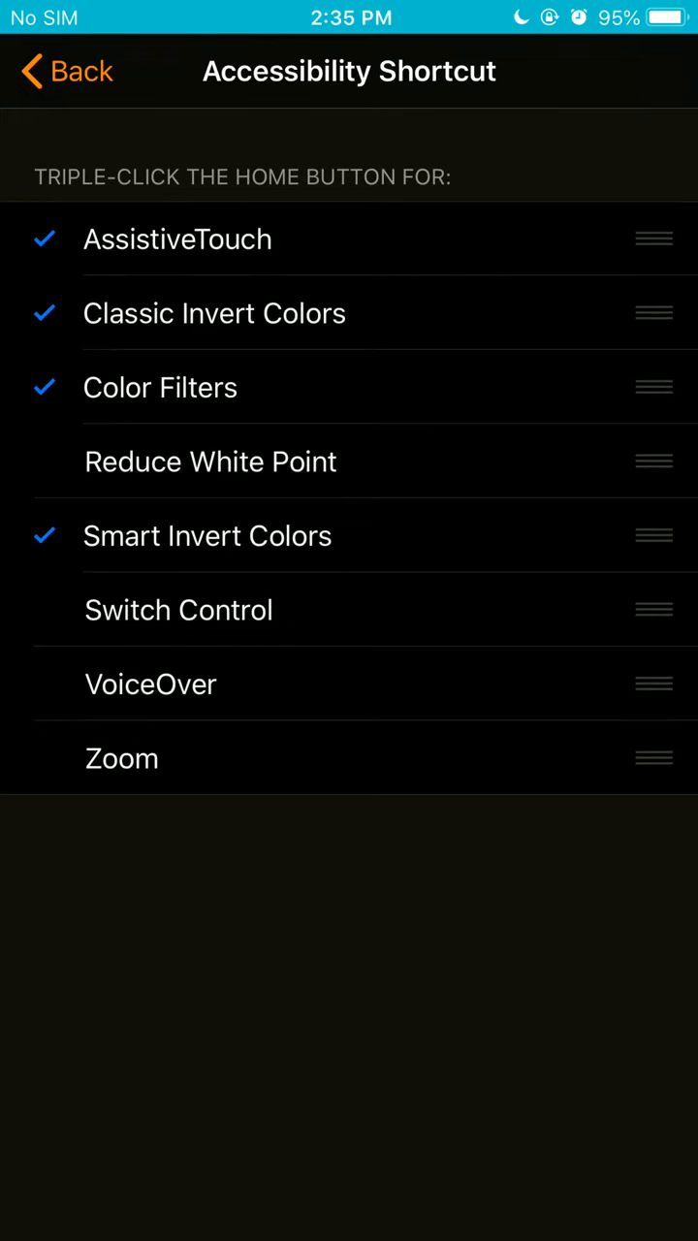
- Leave Settings for the home screen so the triple-click shortcut menu can be shown
key(home)
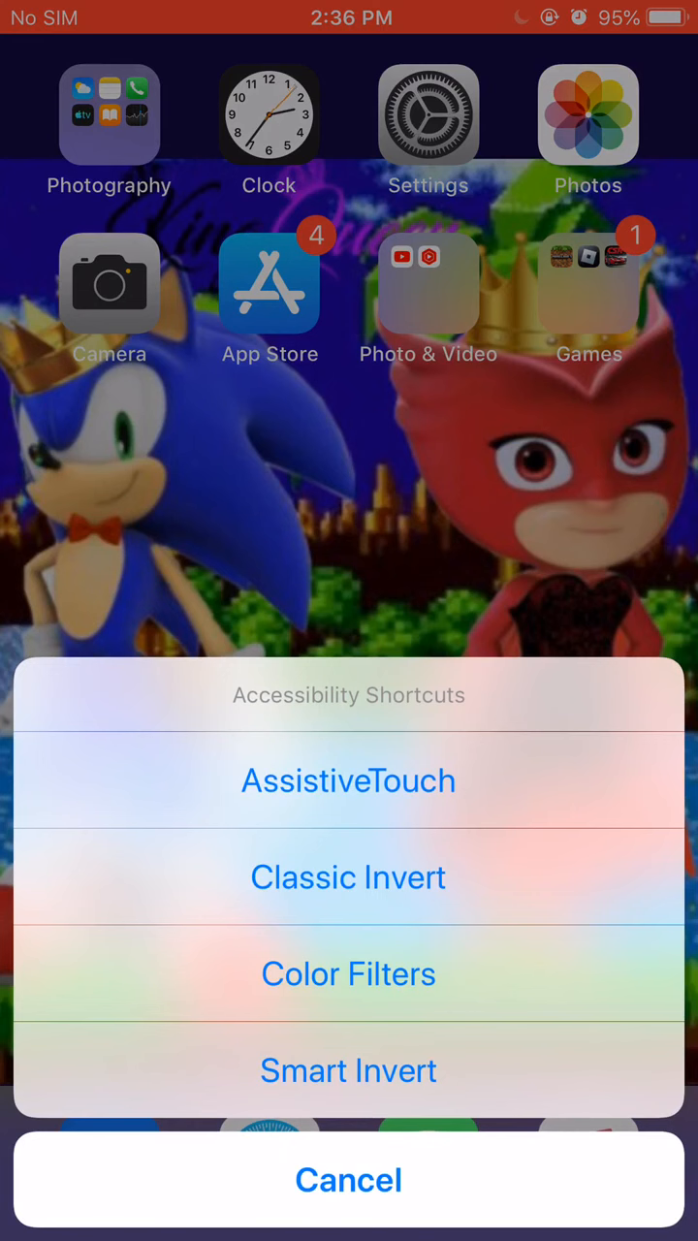
- Cancel the Accessibility Shortcuts sheet and briefly visit the Clock app
click(349, 1179)
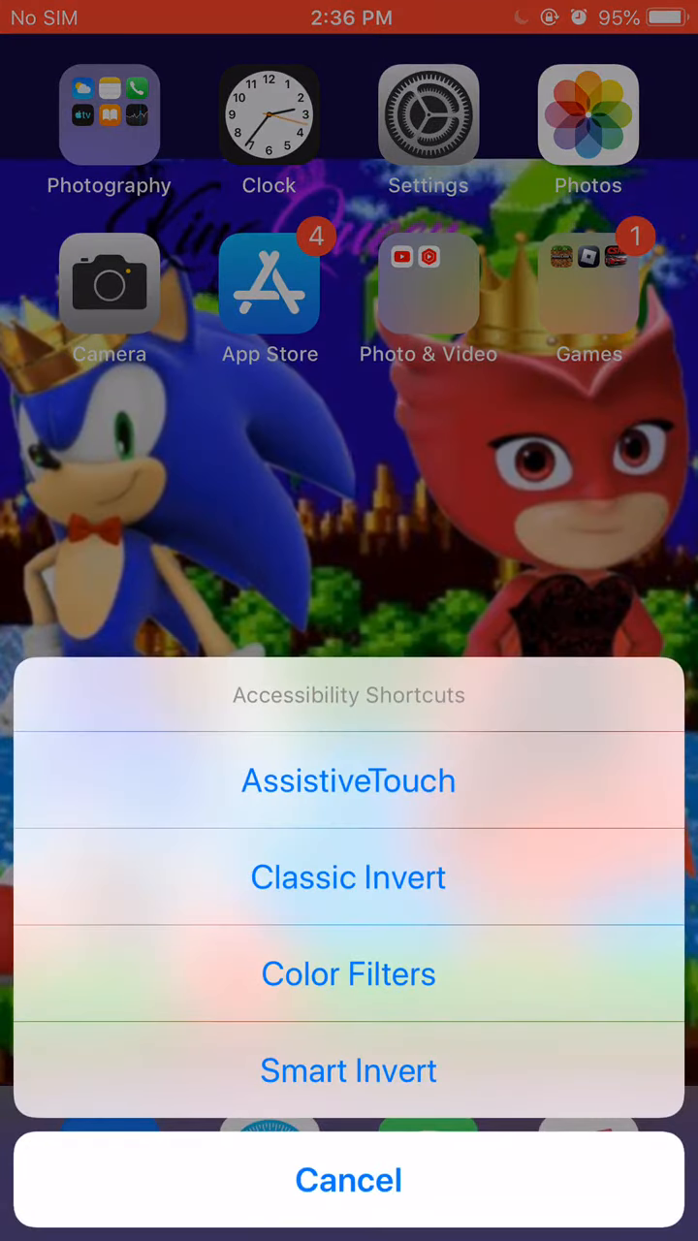
click(349, 1179)
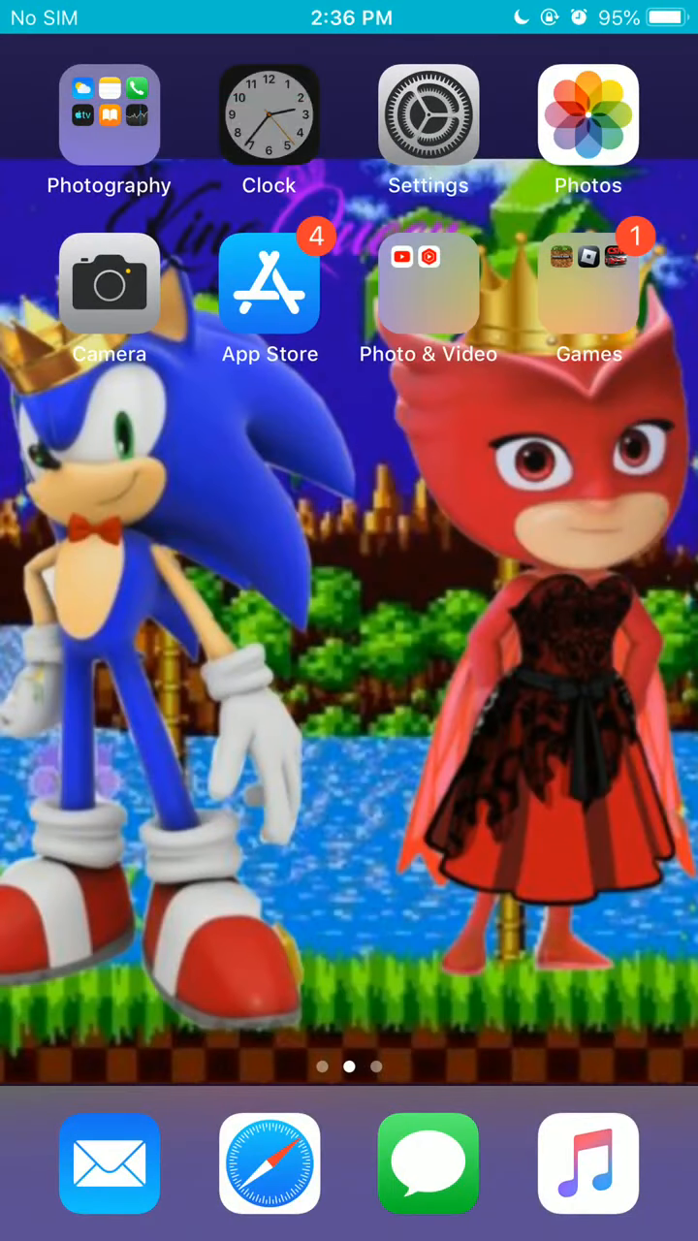
click(268, 116)
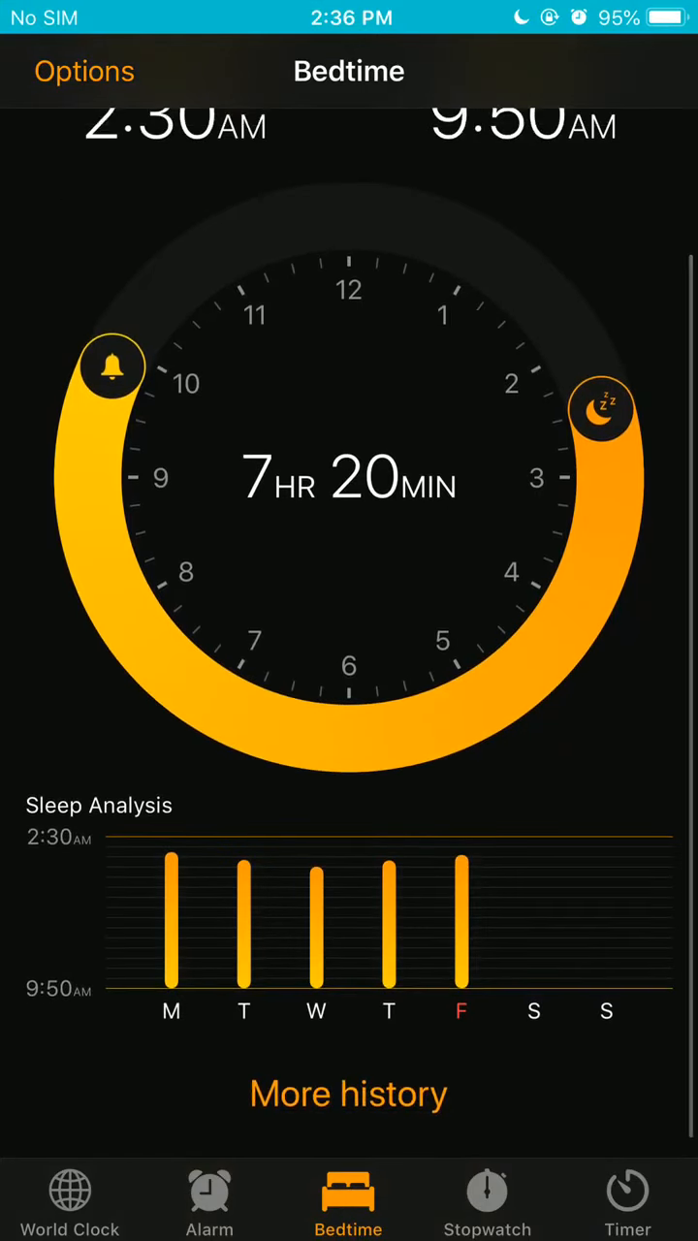
scroll(down, 3)
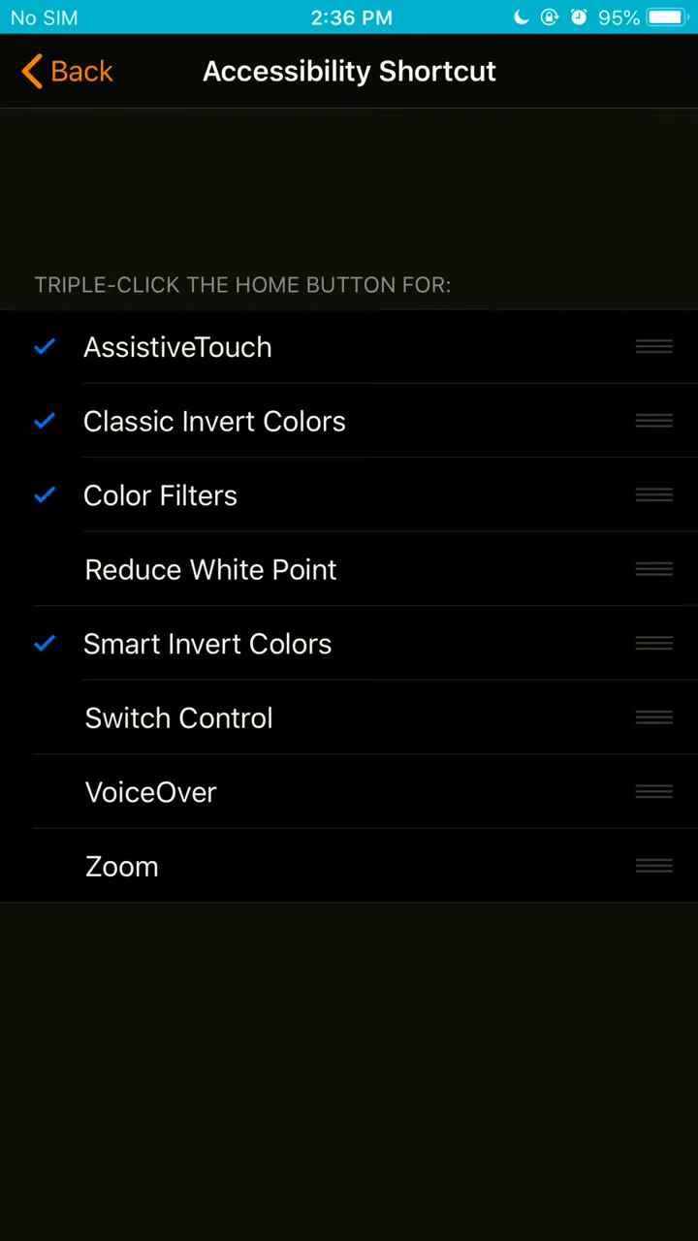
- Navigate Settings > General > Accessibility > Accessibility Shortcut to review the checked items
click(66, 69)
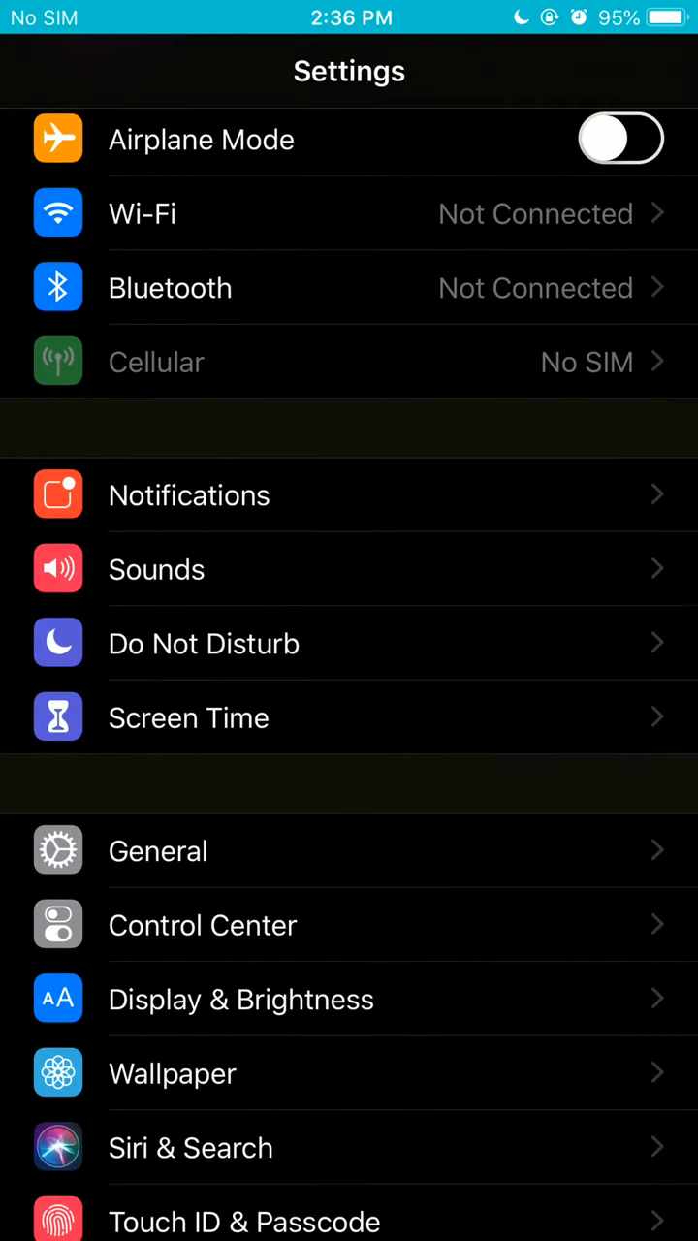
click(157, 849)
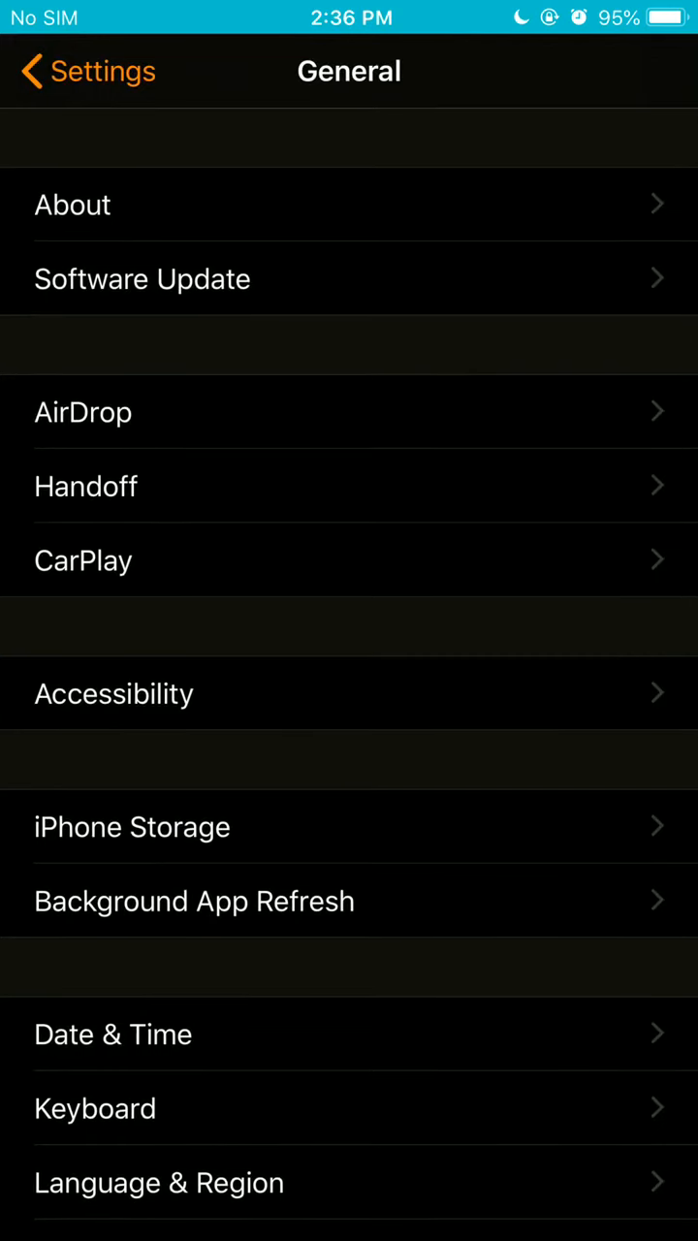
click(113, 694)
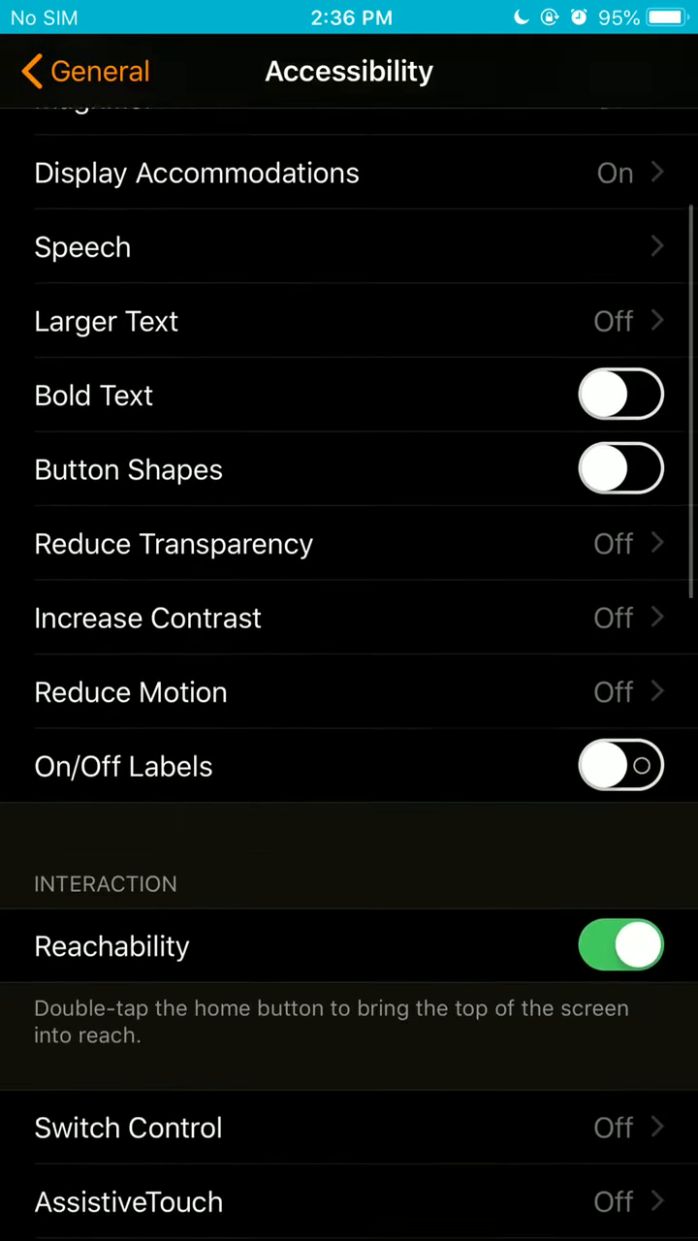
scroll(down, 3)
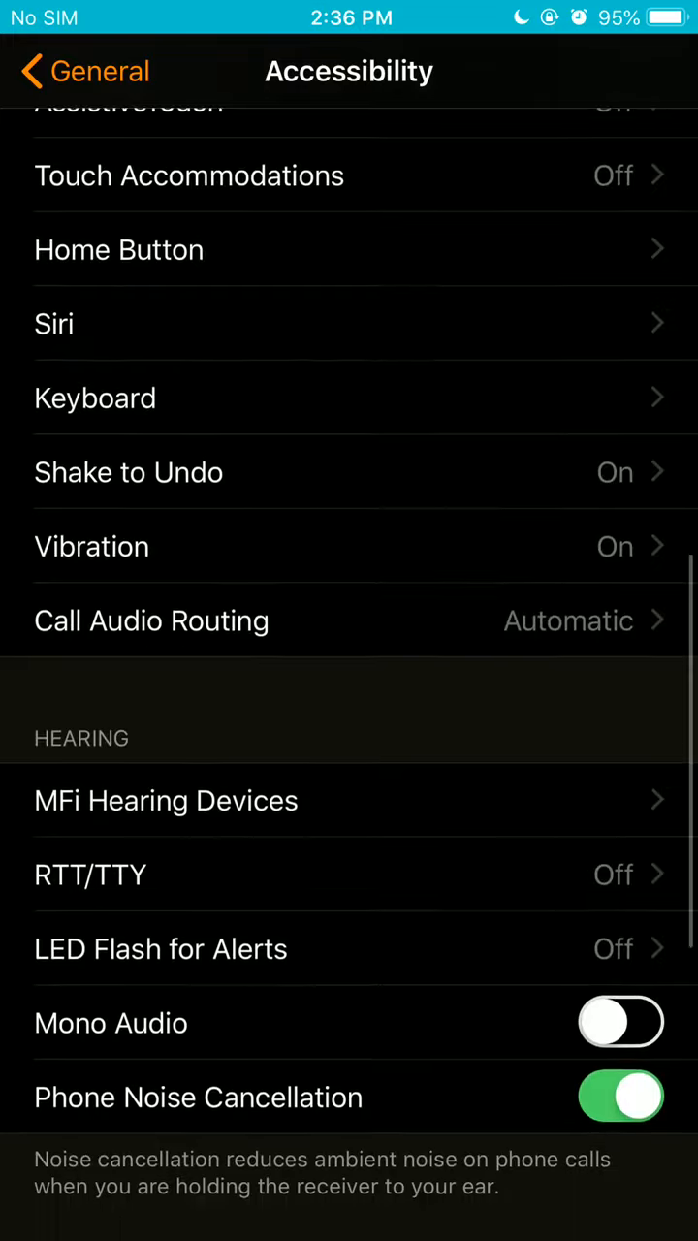
scroll(down, 3)
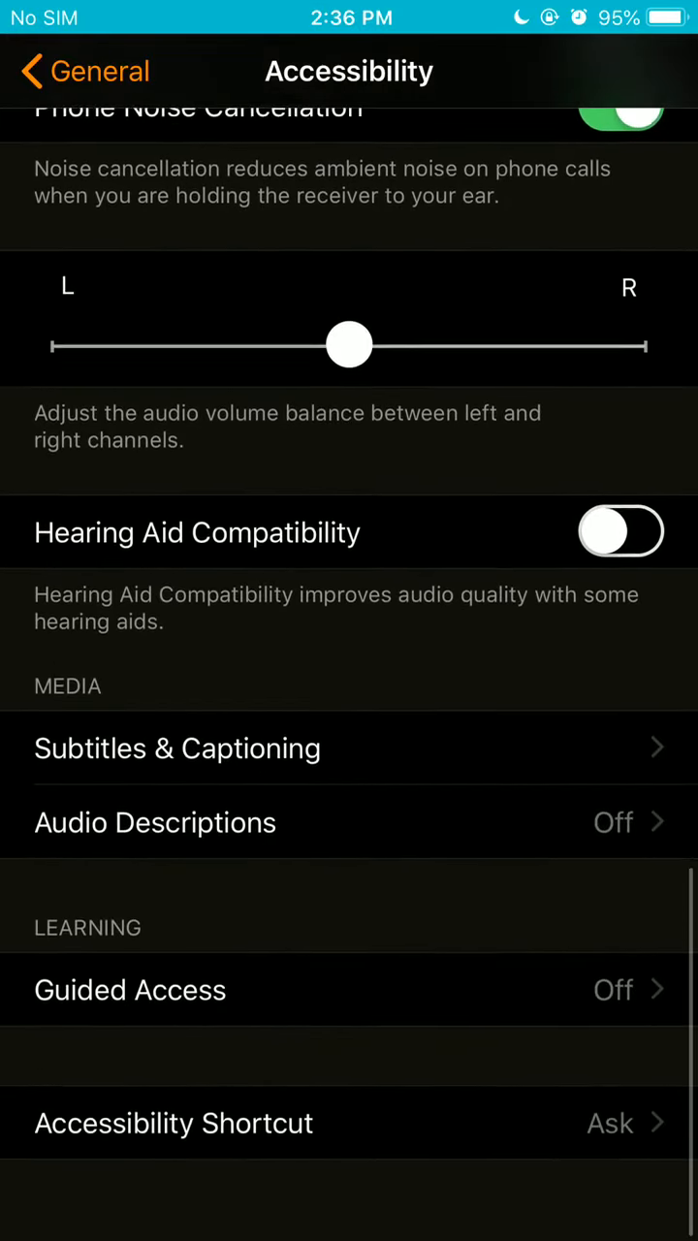
click(175, 1122)
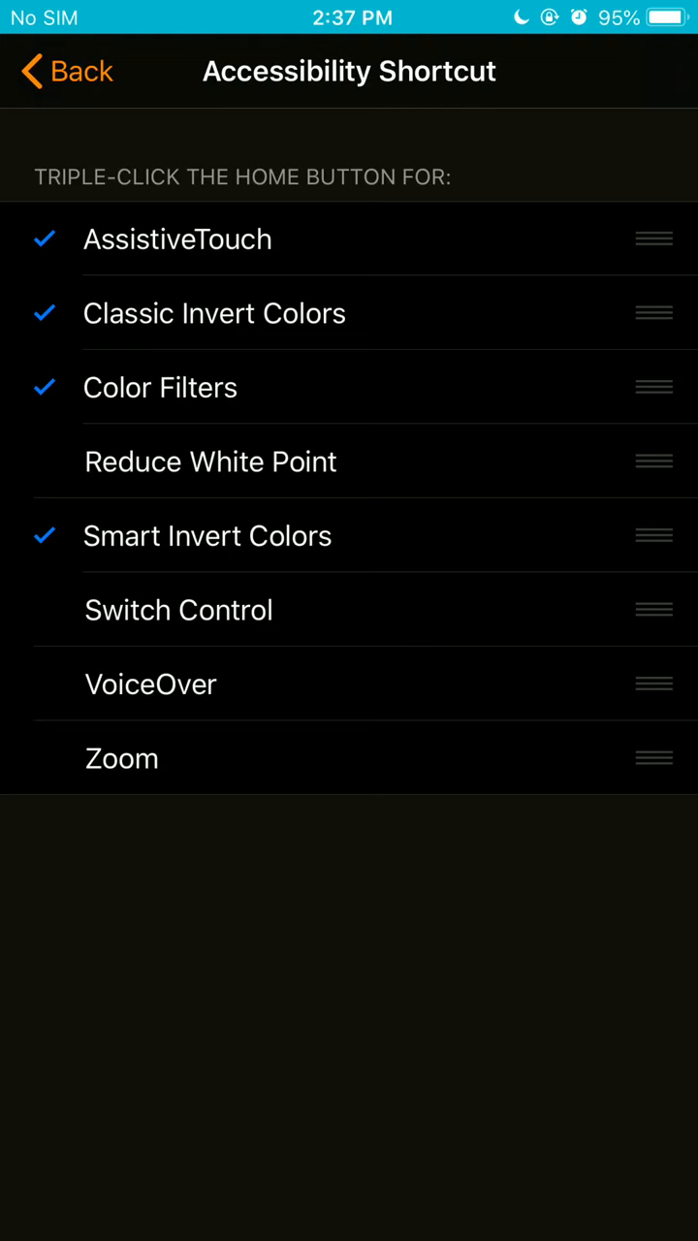
- Return to the home screen with the Photography folder showing
key(home)
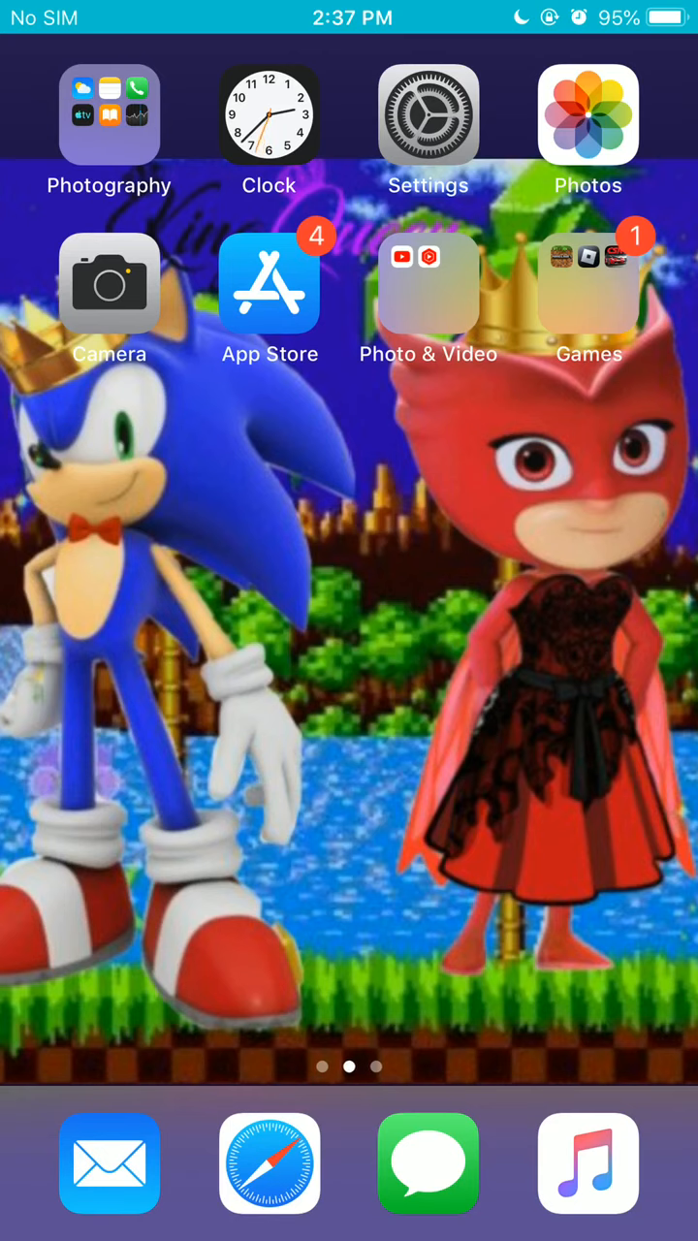
drag(659, 9, 659, 388)
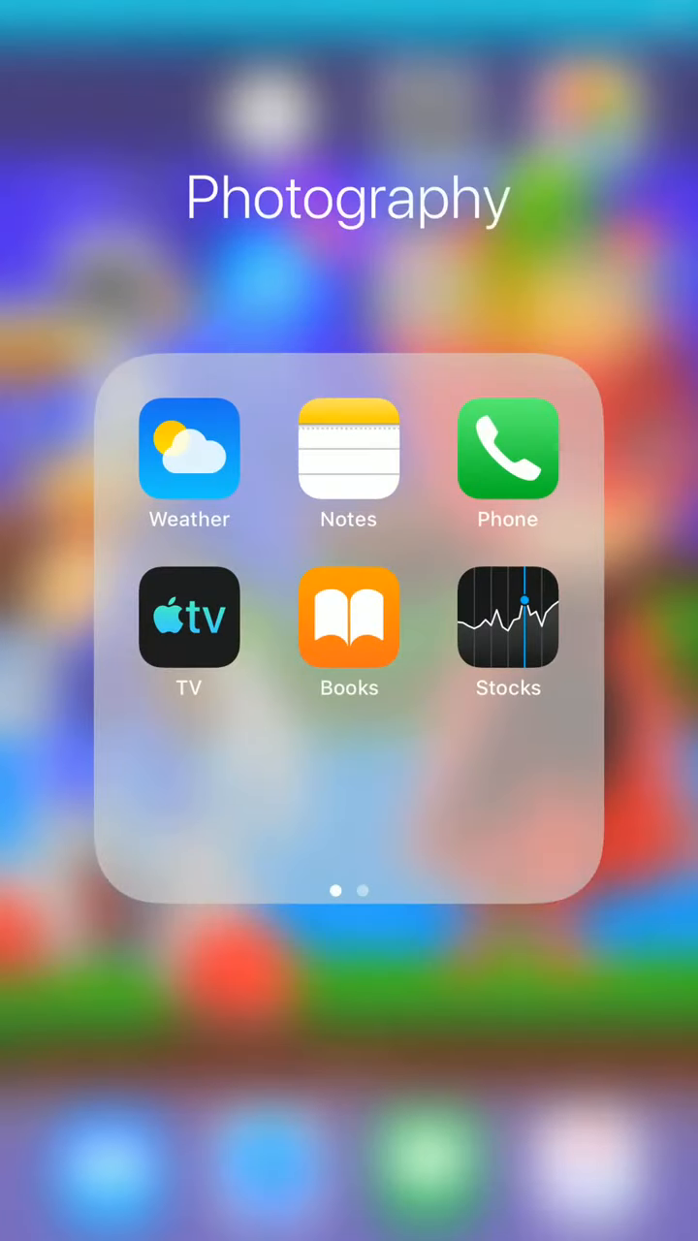
click(349, 449)
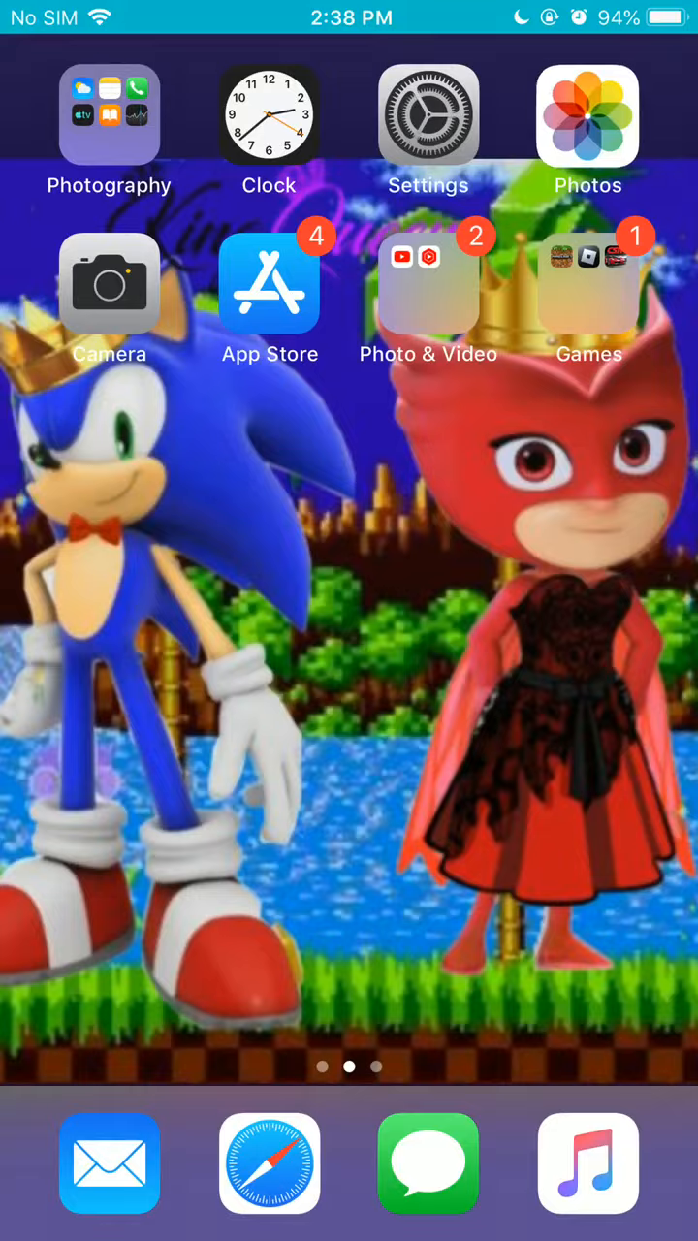
- In Photos, select today's screen-recording video and delete it
click(588, 116)
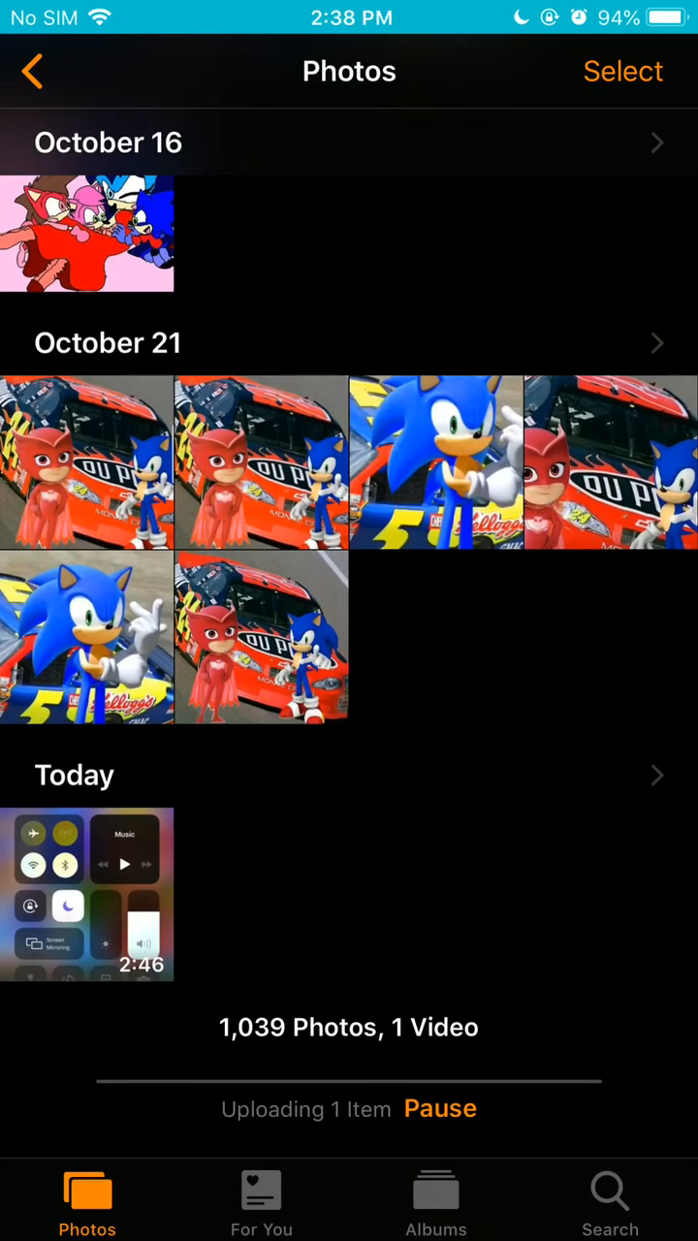
click(87, 892)
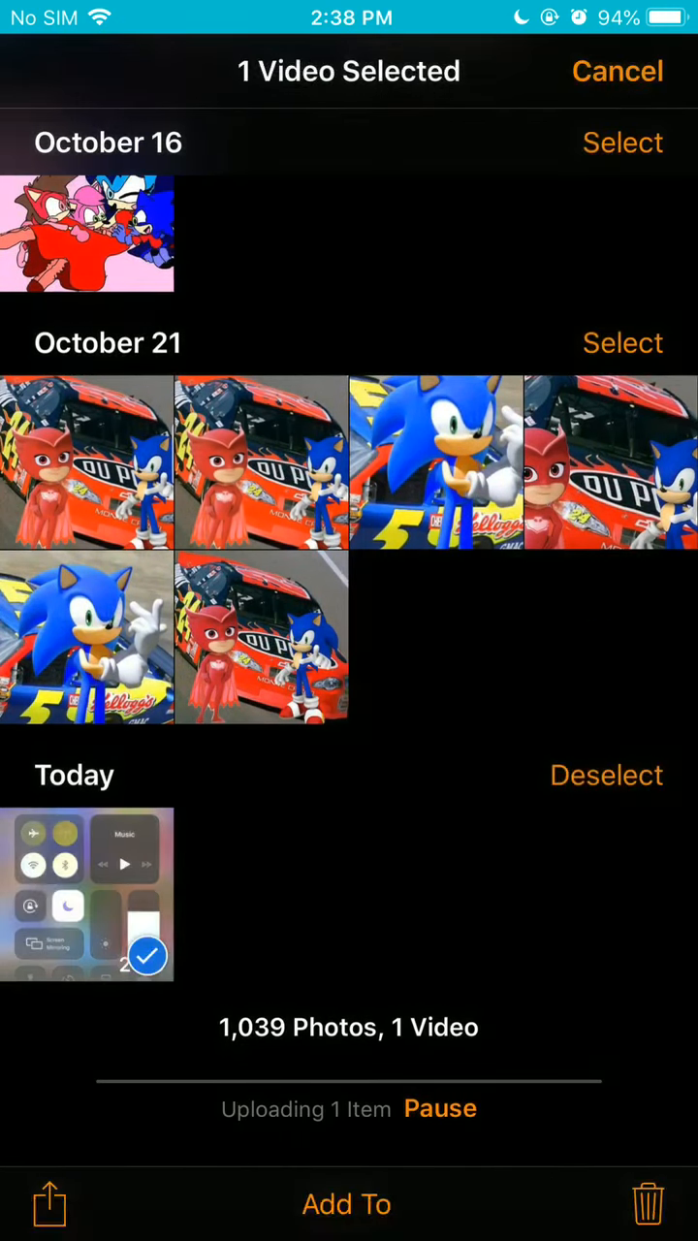
click(616, 70)
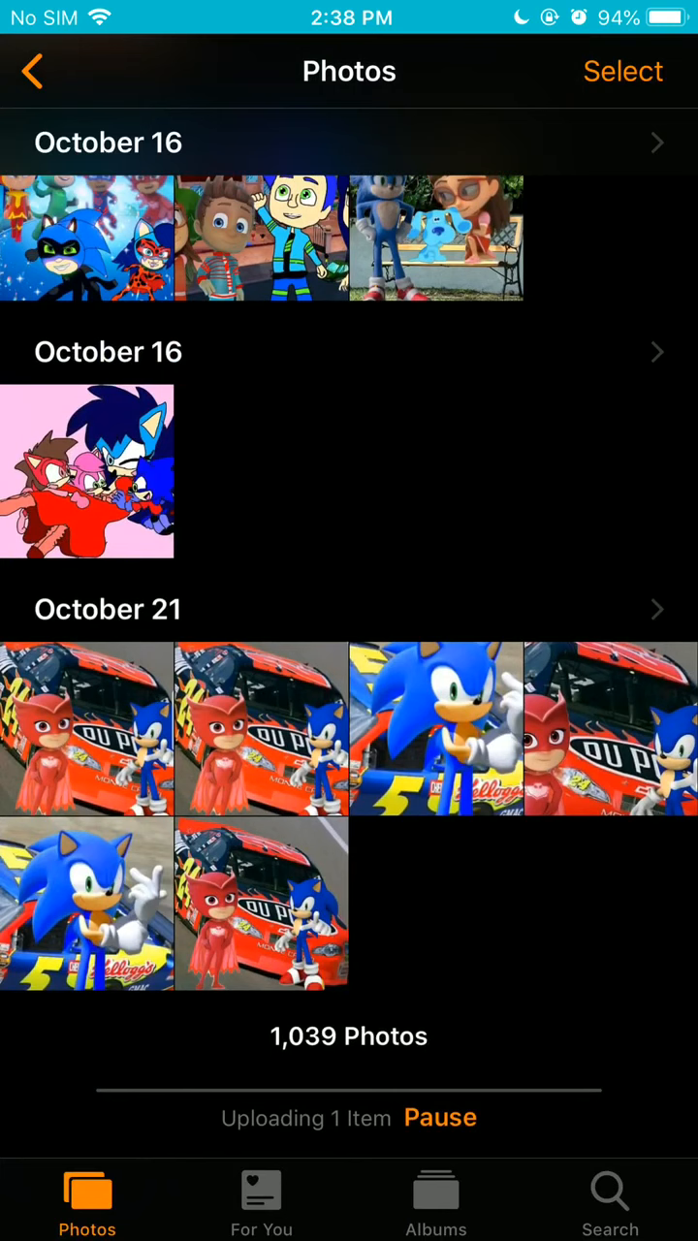
- Go to Albums > Recently Deleted to remove the video permanently
click(434, 1201)
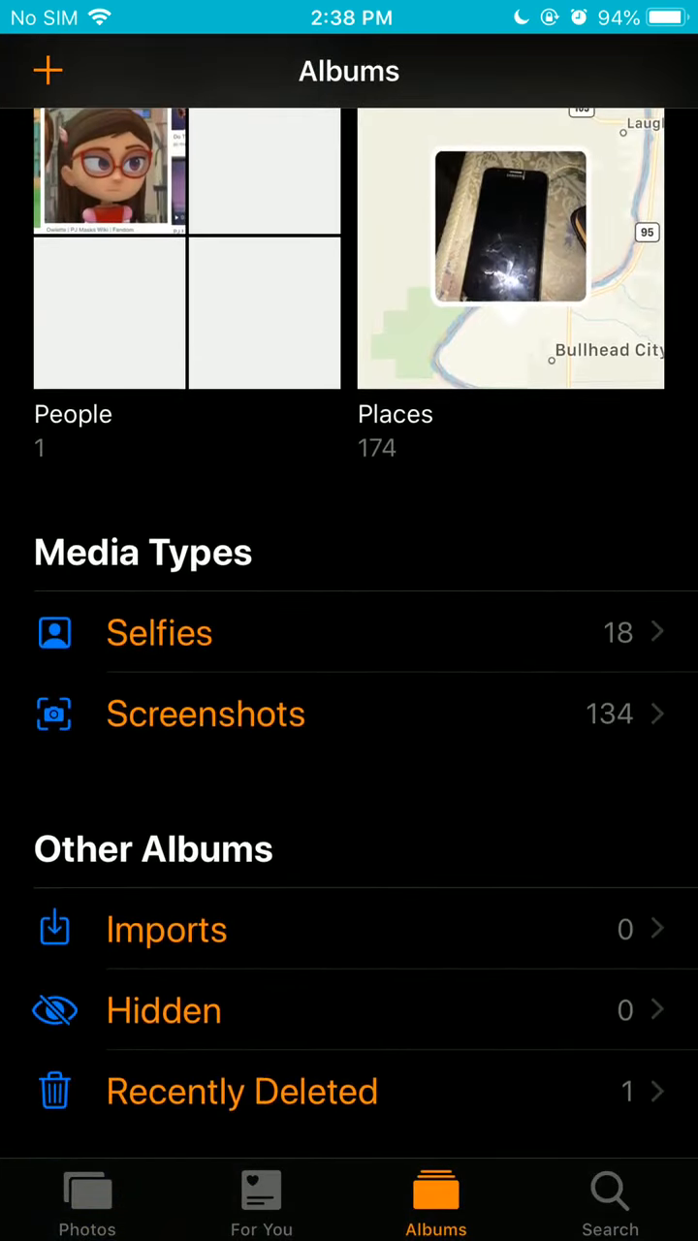
click(242, 1090)
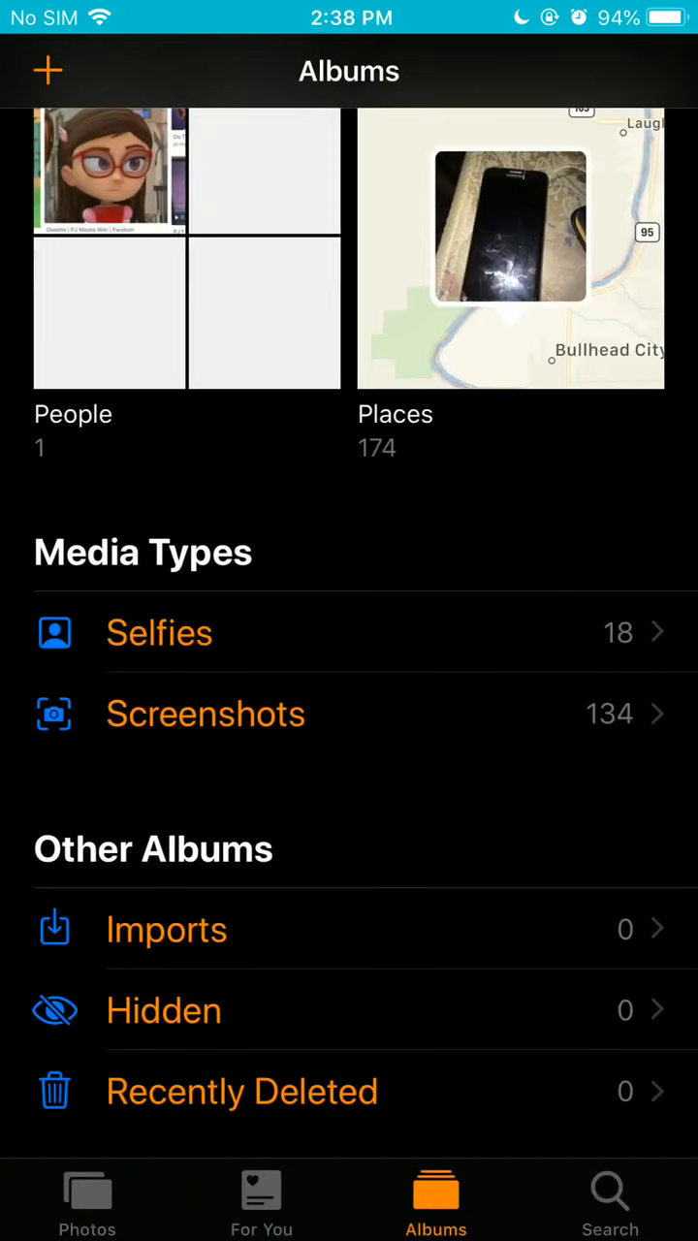
- Return Home, pull down Notification Center and clear all notifications
click(87, 1198)
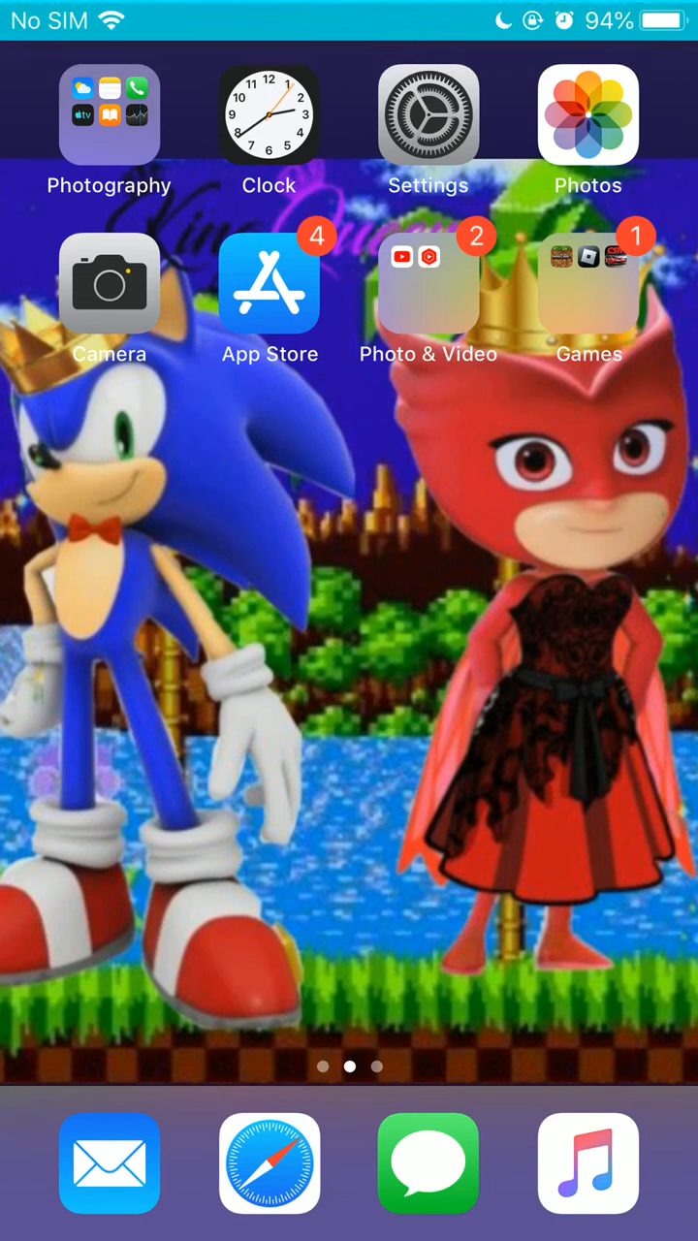
scroll(down, 3)
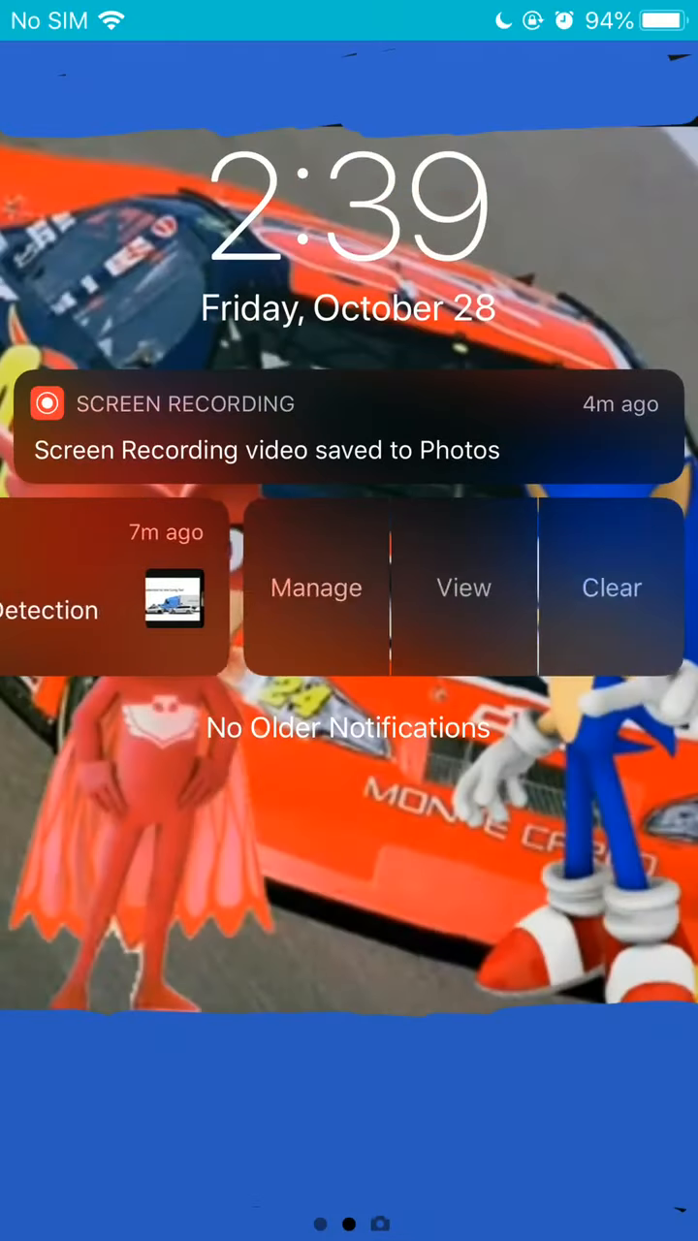
click(612, 587)
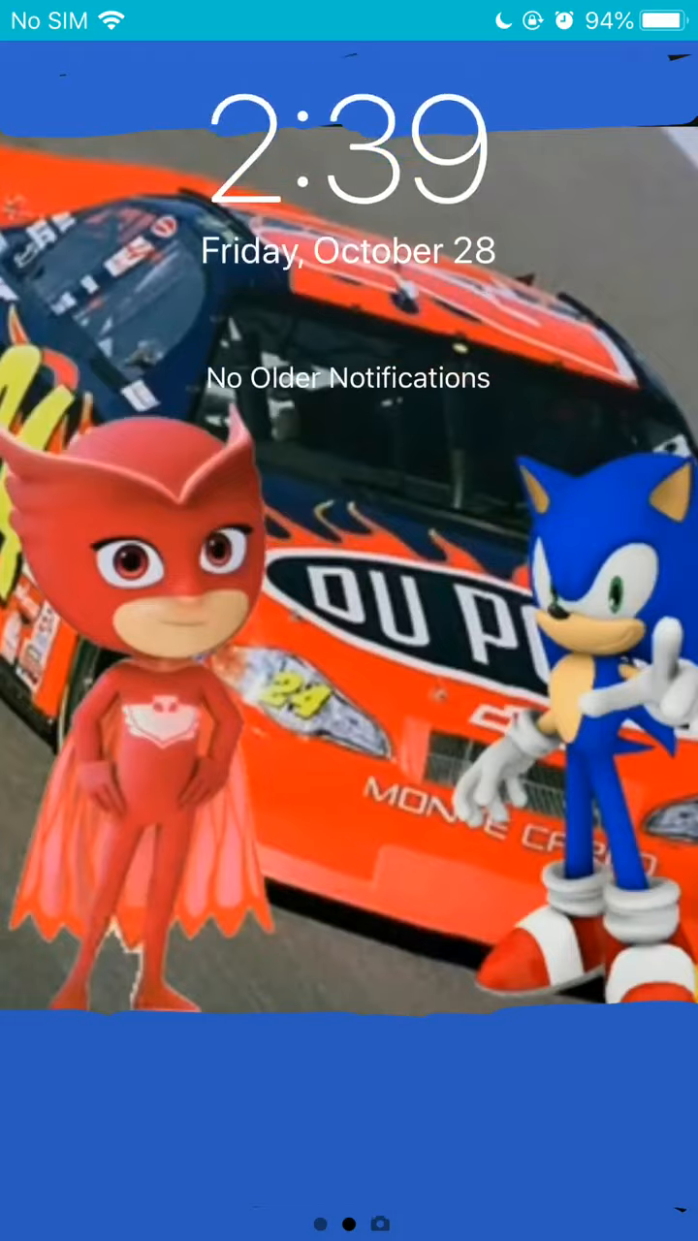